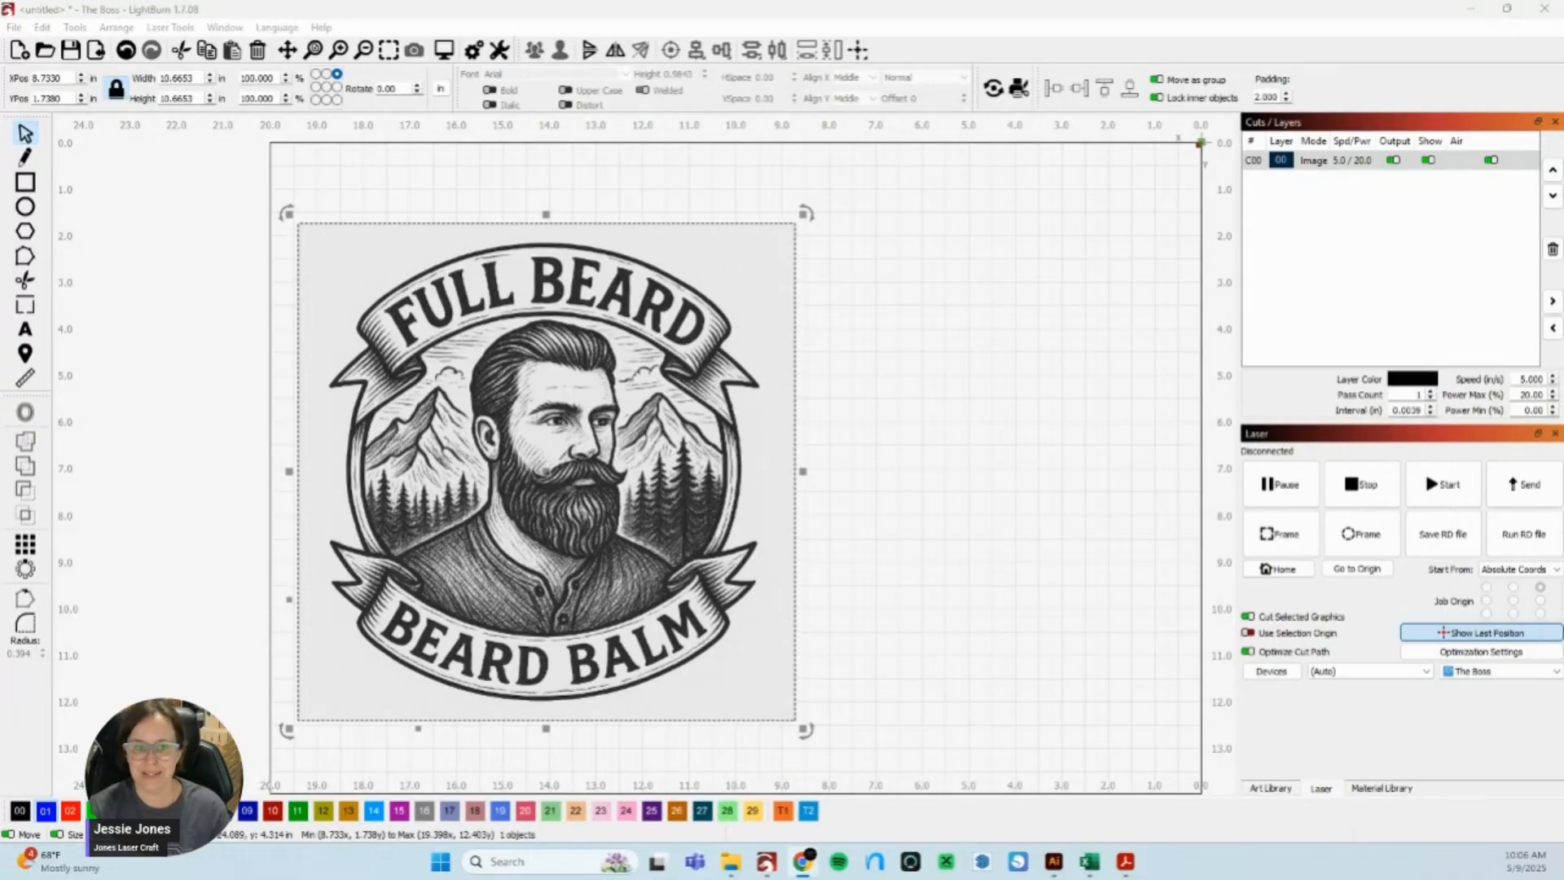
Confirm the Trace Image result so the logo becomes vector outlines on a new line layer.
scroll("up", 3)
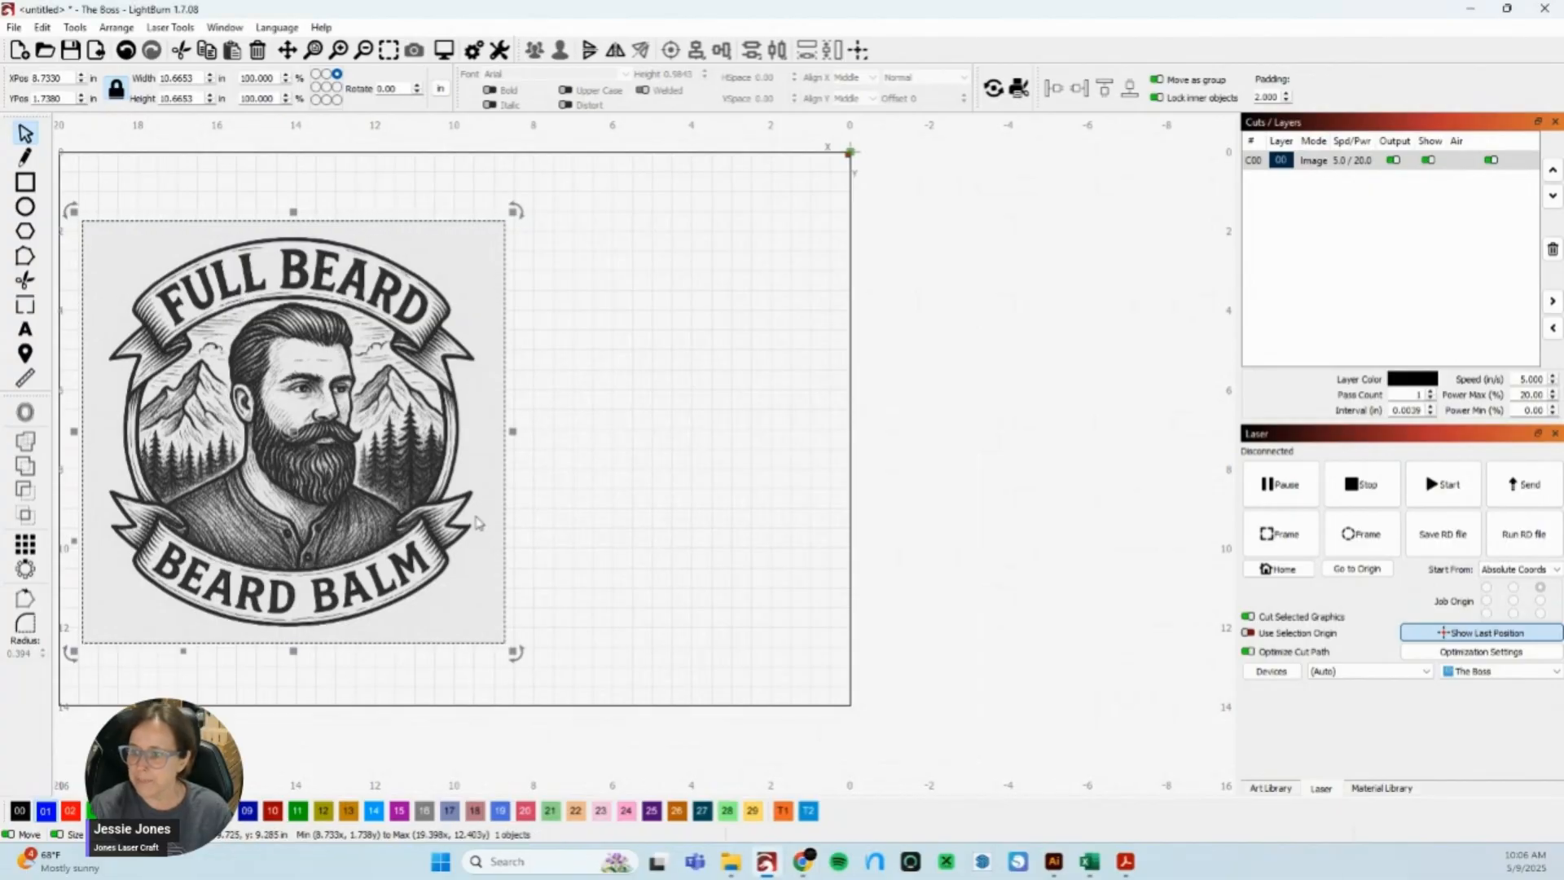
mouse_move(274, 326)
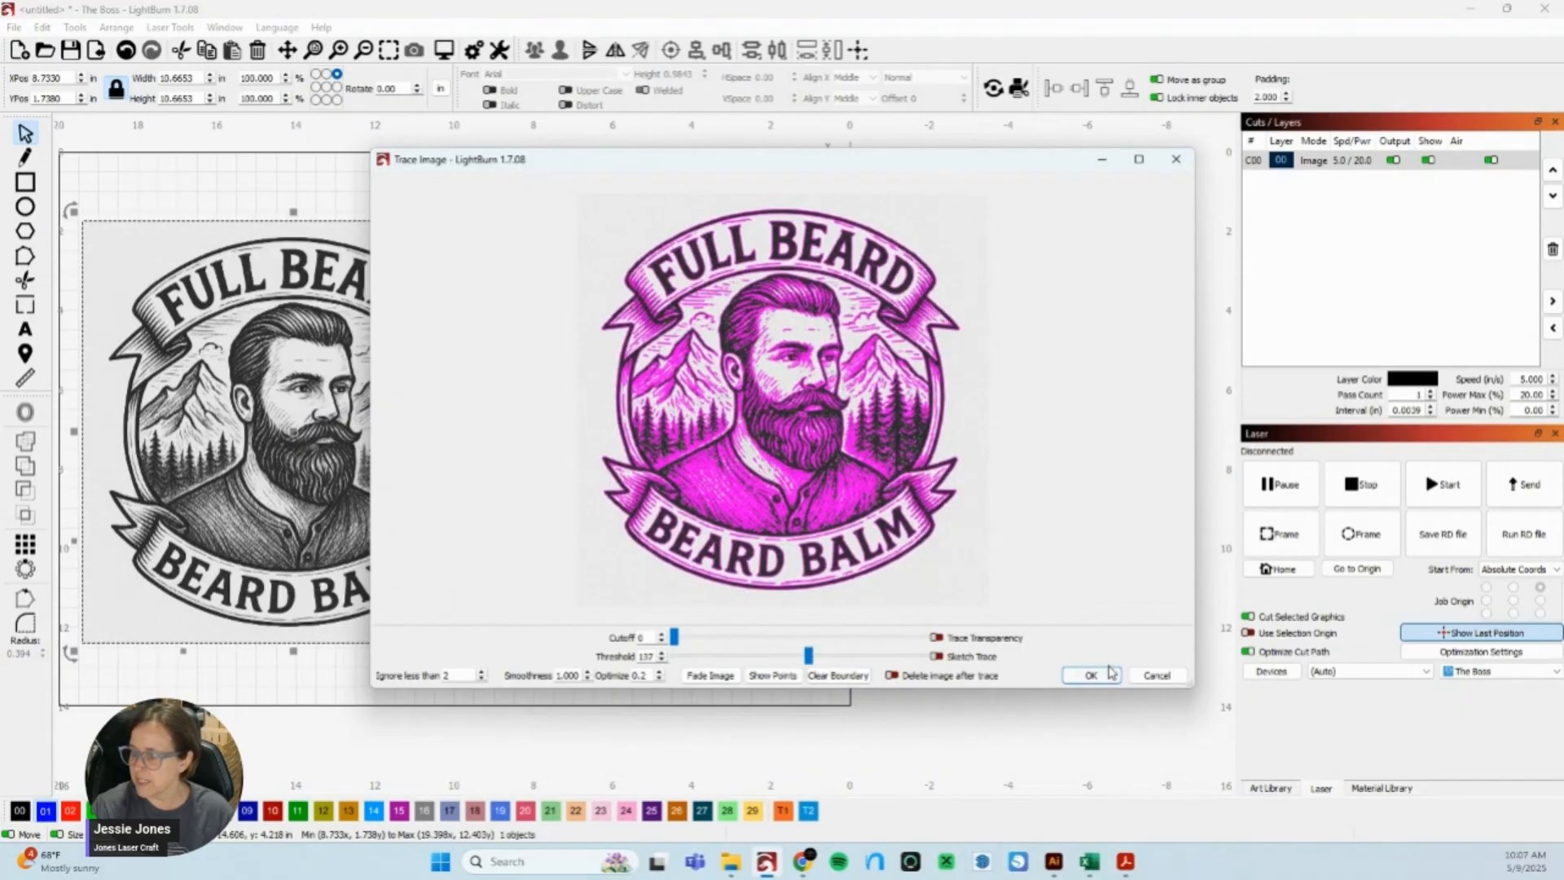
left_click(1091, 675)
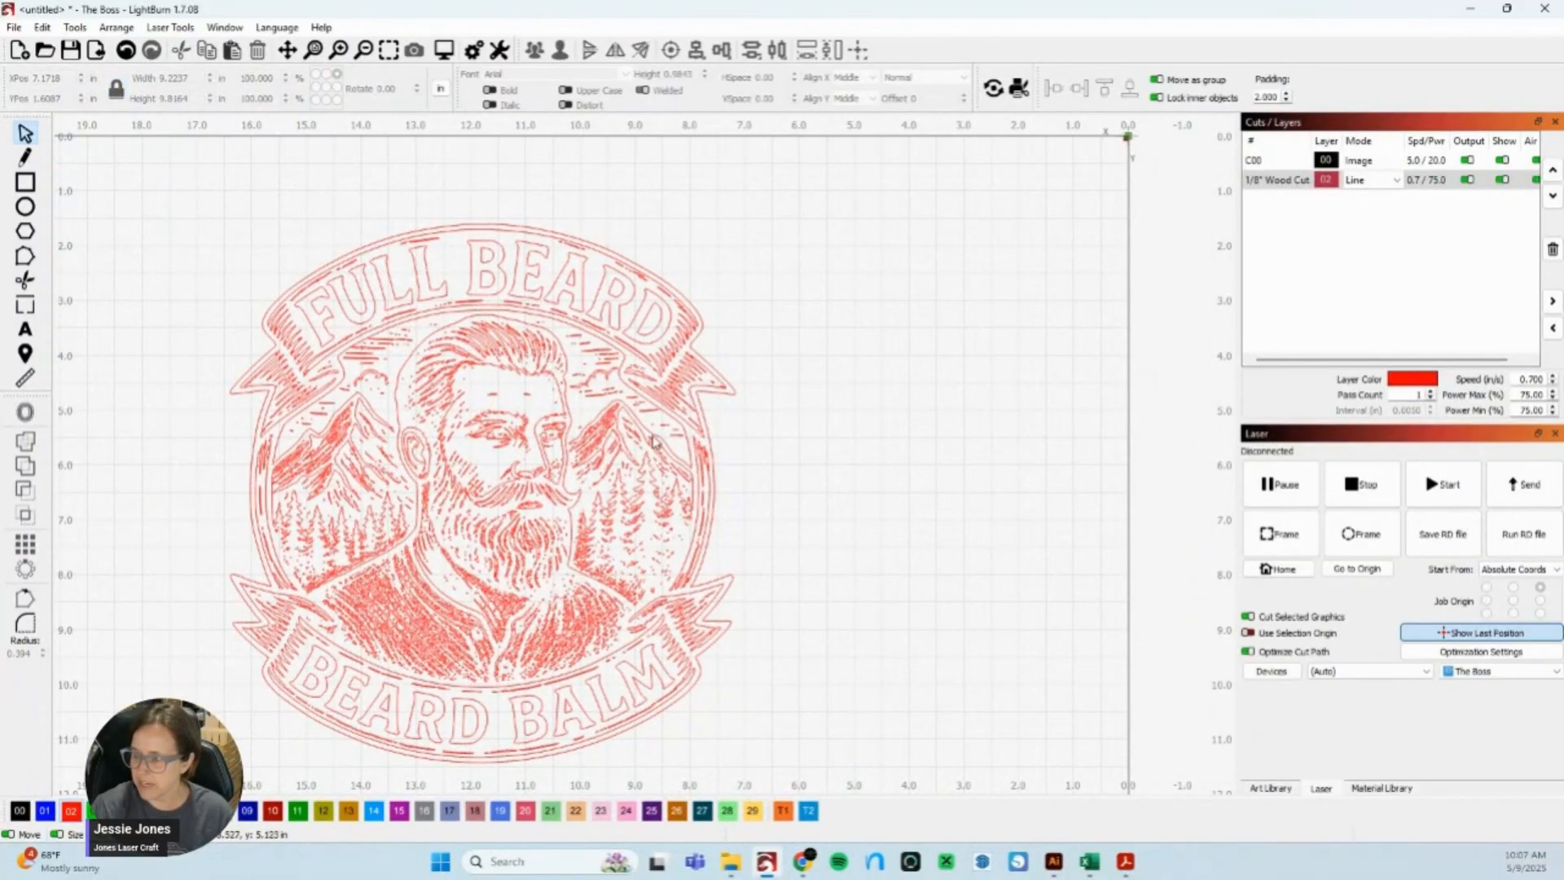
mouse_move(553, 586)
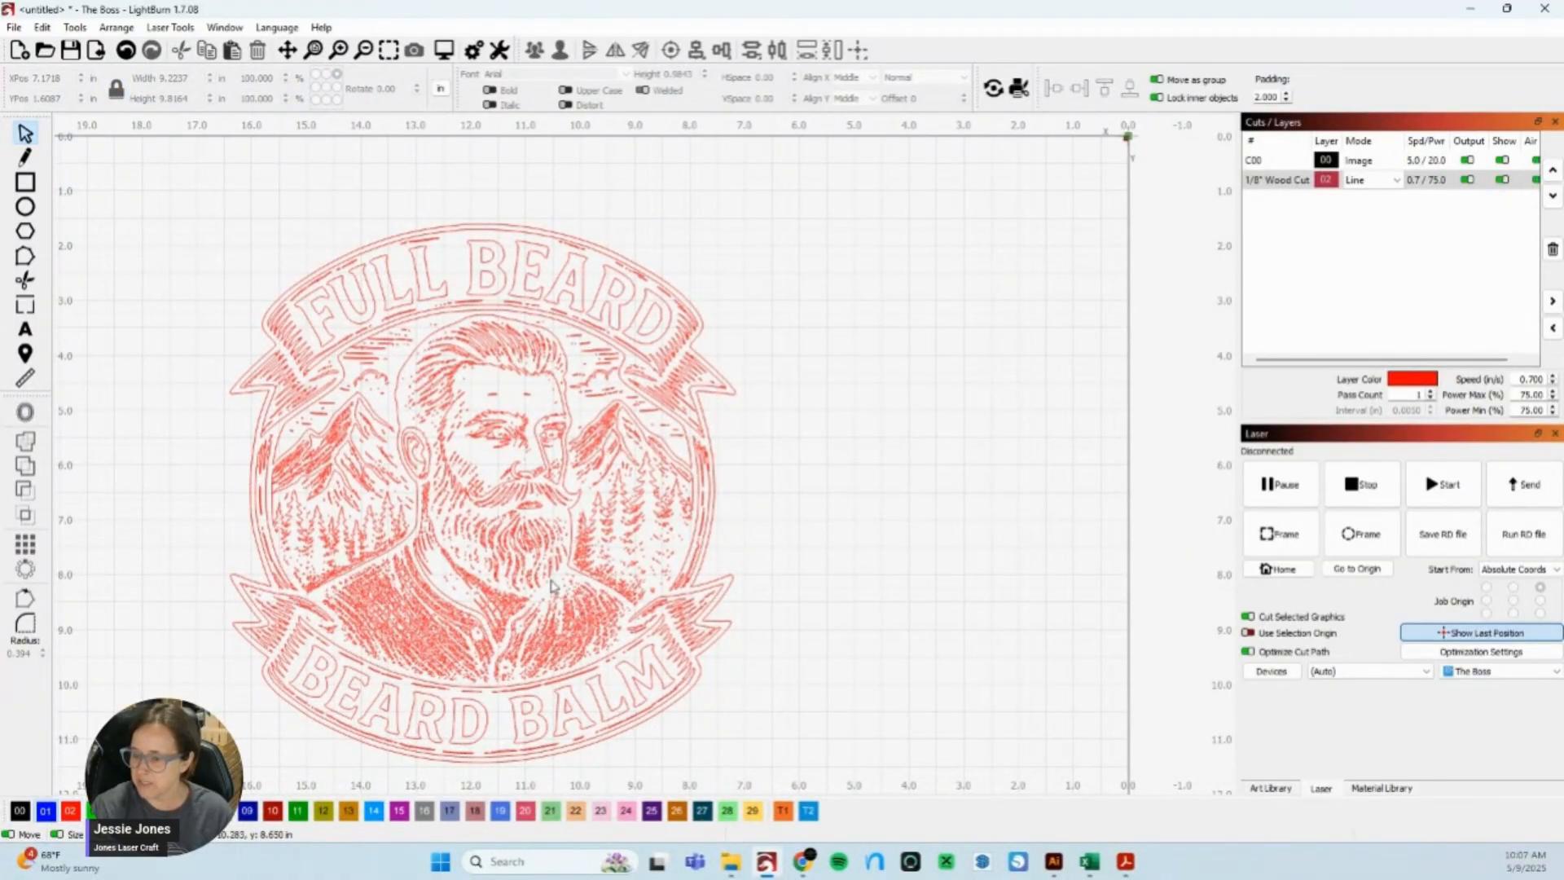
Place the traced logo on layer C01 set to Fill mode for solid blue shapes.
left_click(479, 489)
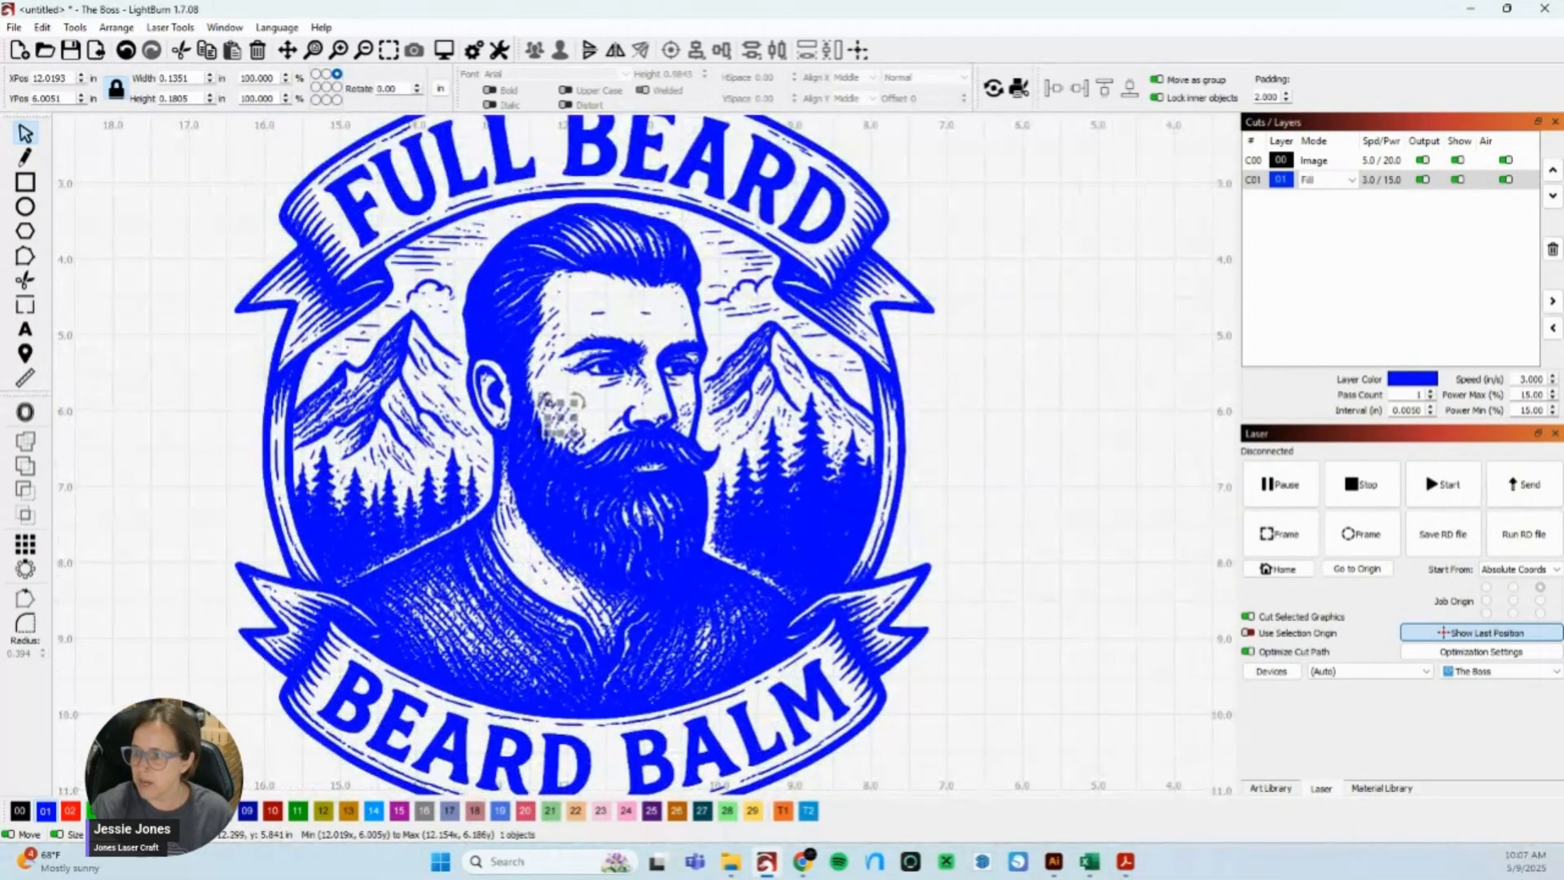
With a tiny stray cheek shape selected, reach Edit's Select shapes smaller than selected.
scroll("up", 3)
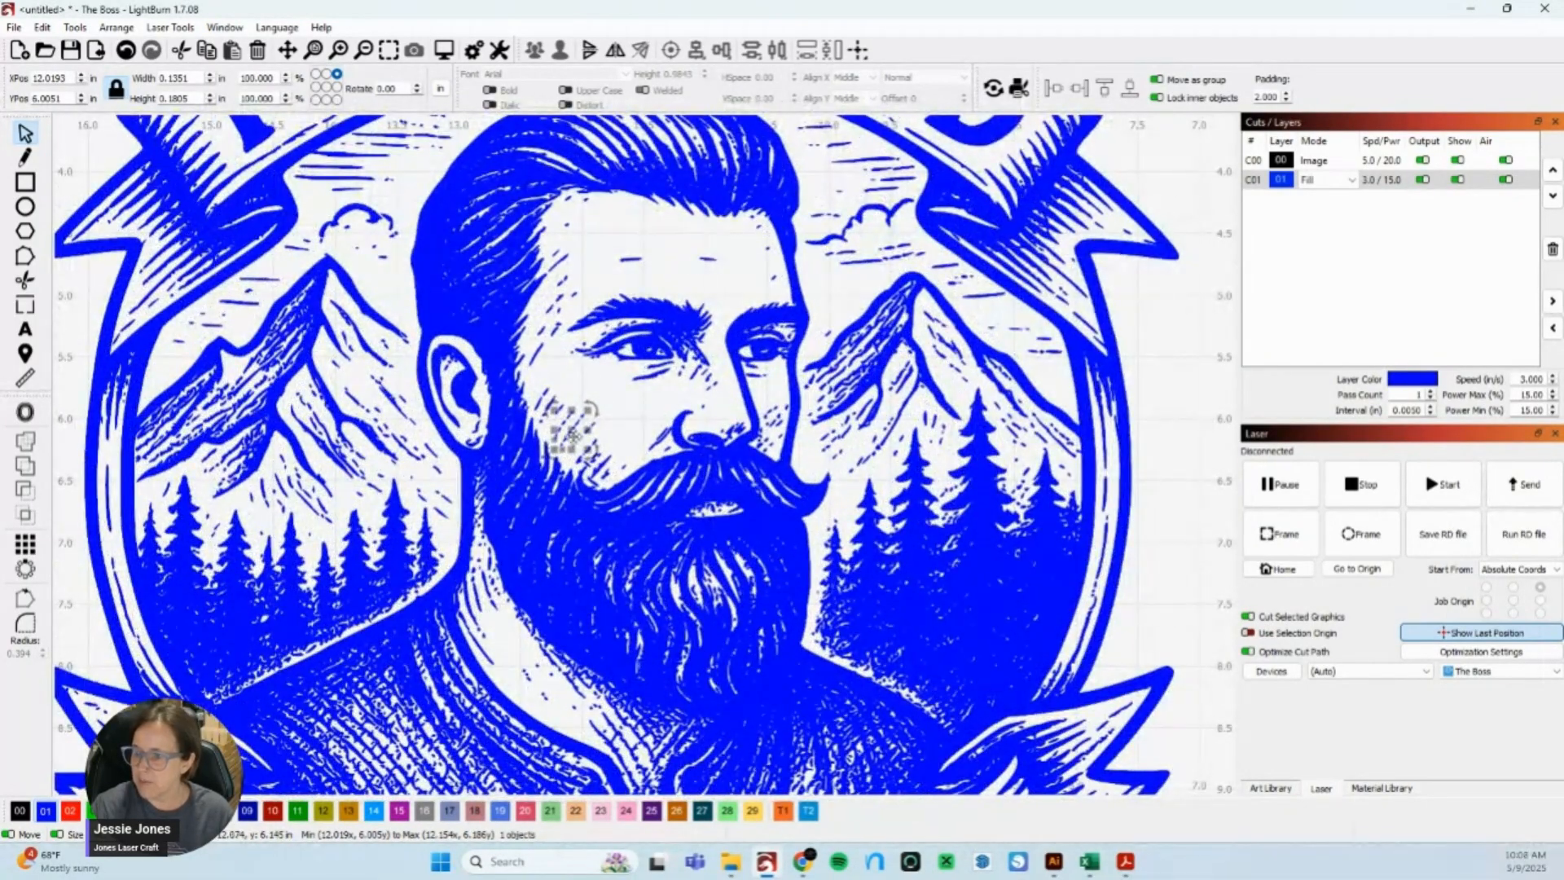
left_click(75, 27)
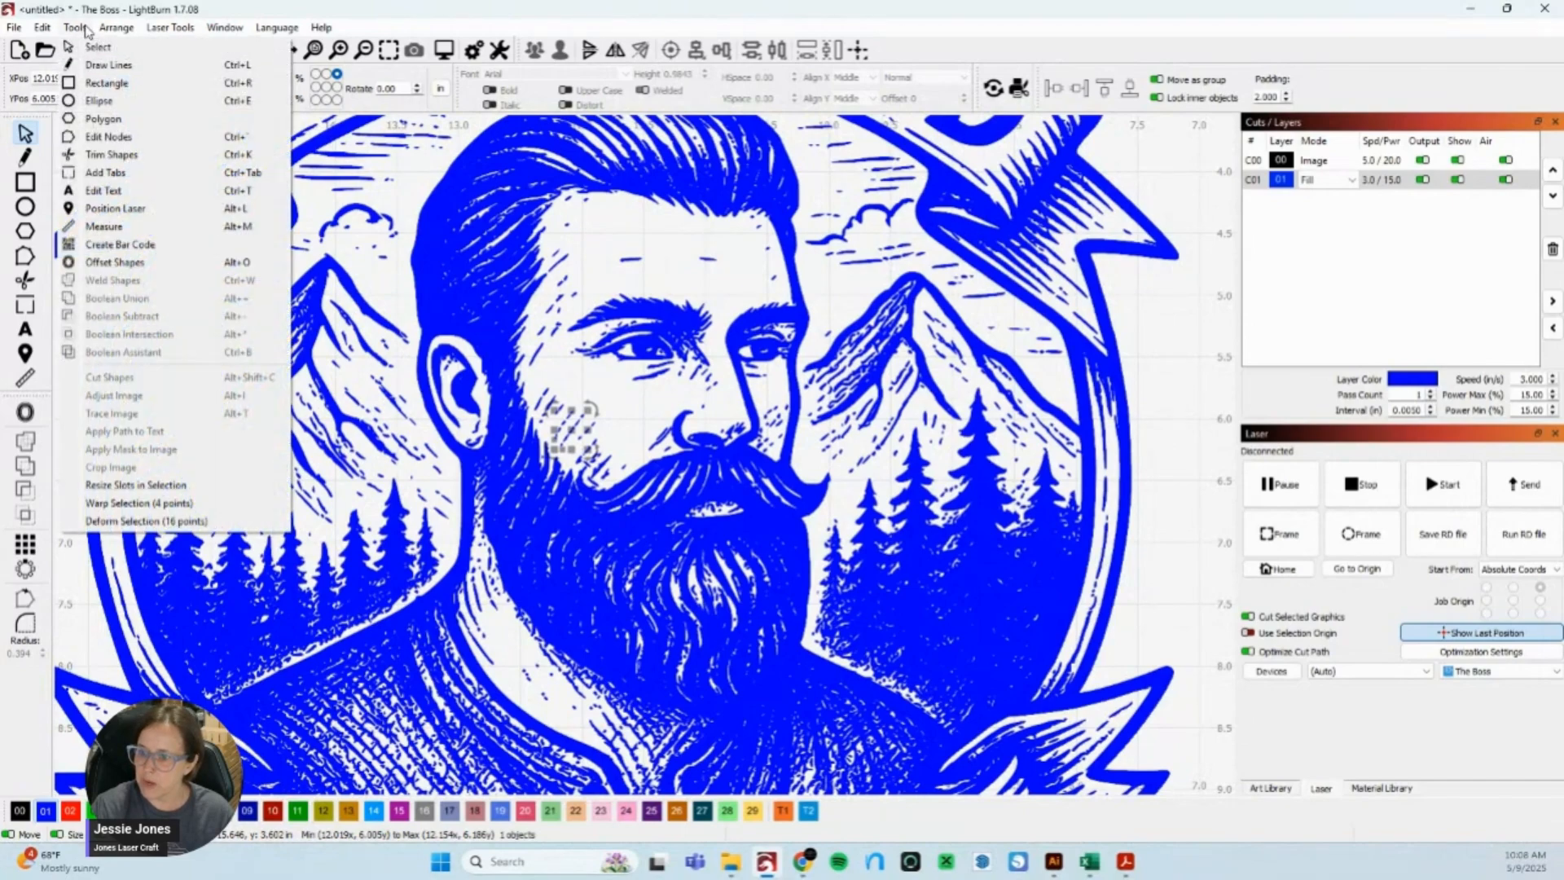
left_click(42, 27)
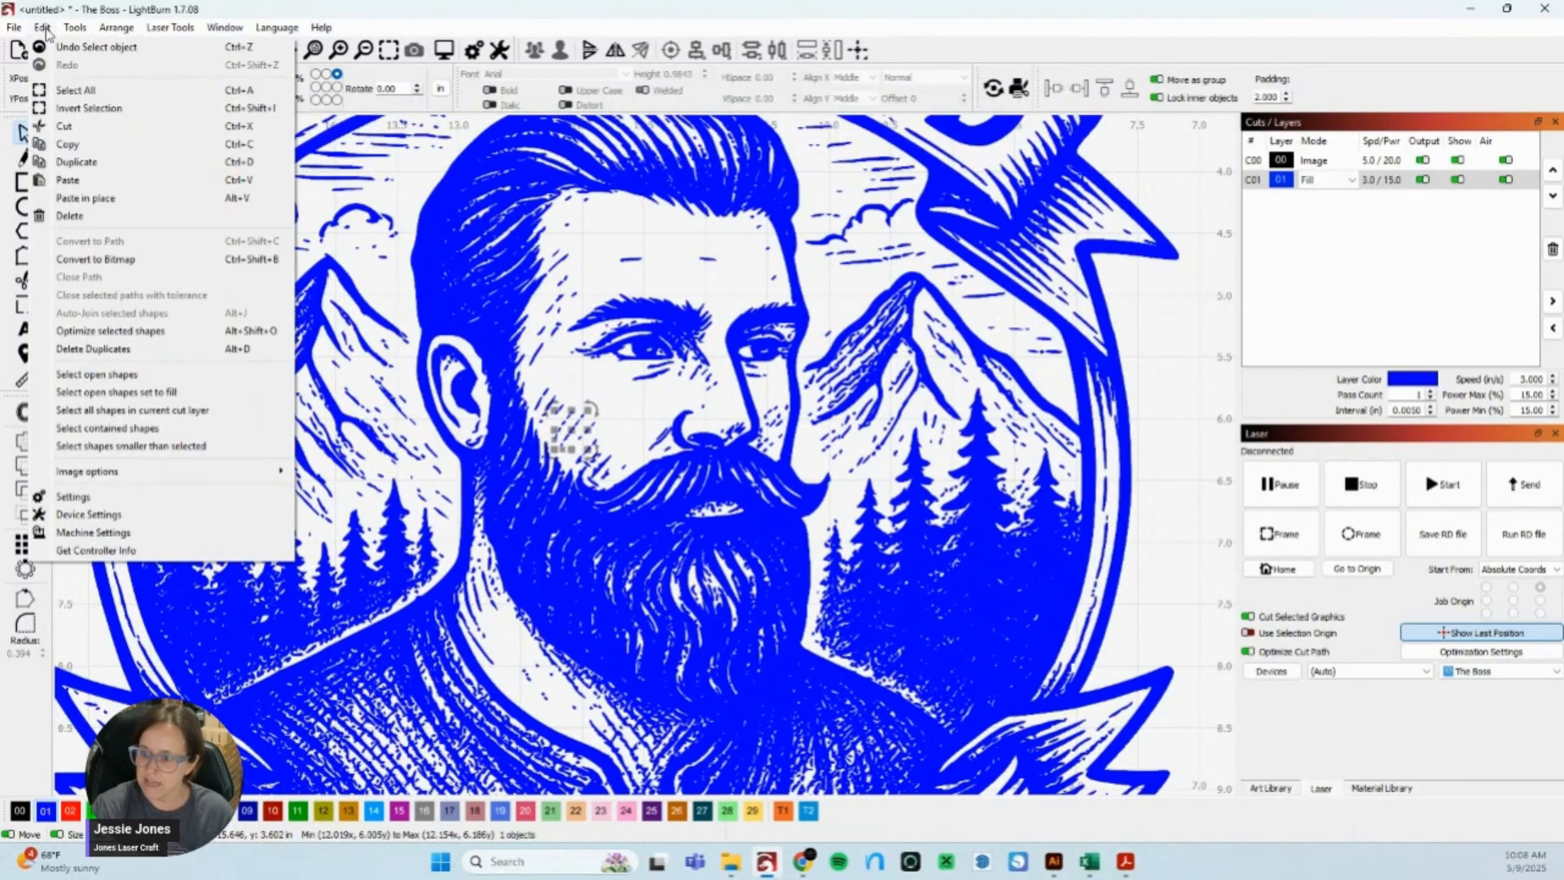
mouse_move(131, 447)
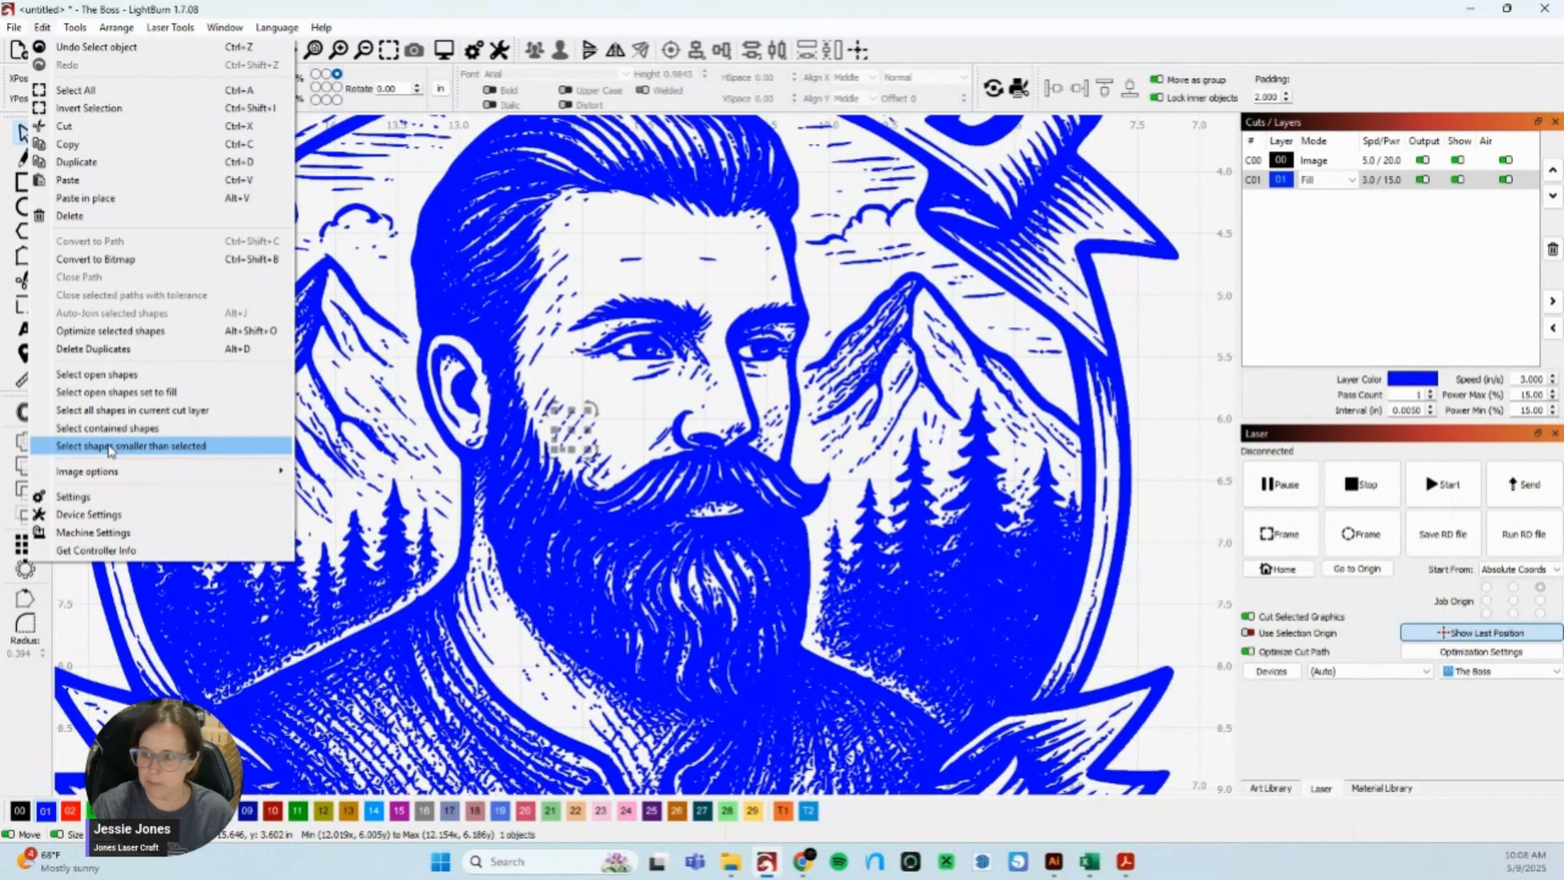
mouse_move(180, 450)
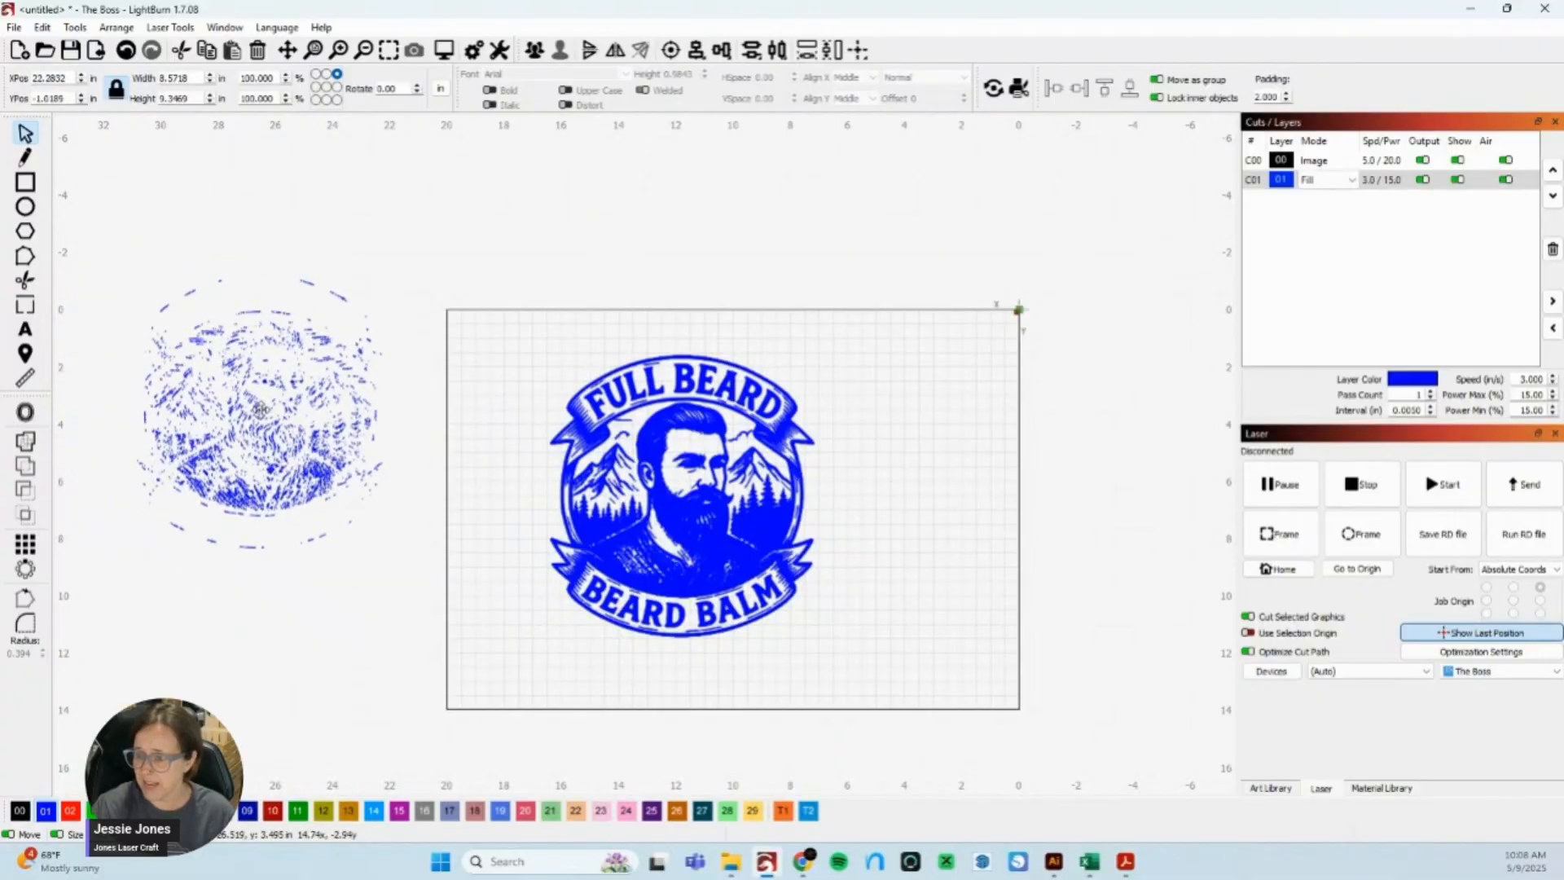
Move the selected tiny artifact shapes off to the left and zoom in on the clean logo.
left_click(259, 409)
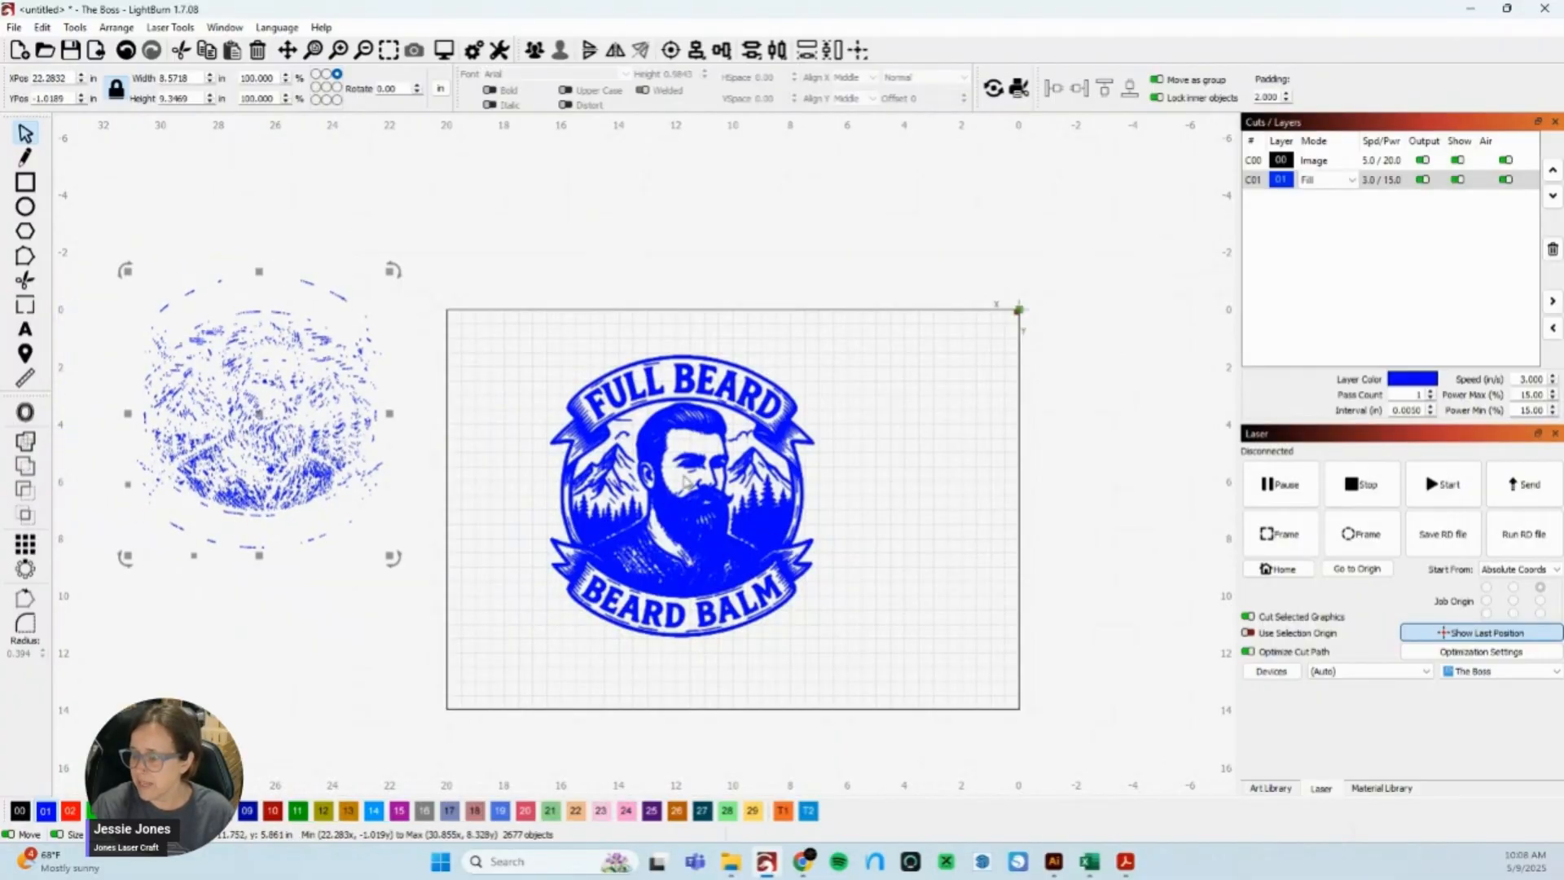
scroll("up", 3)
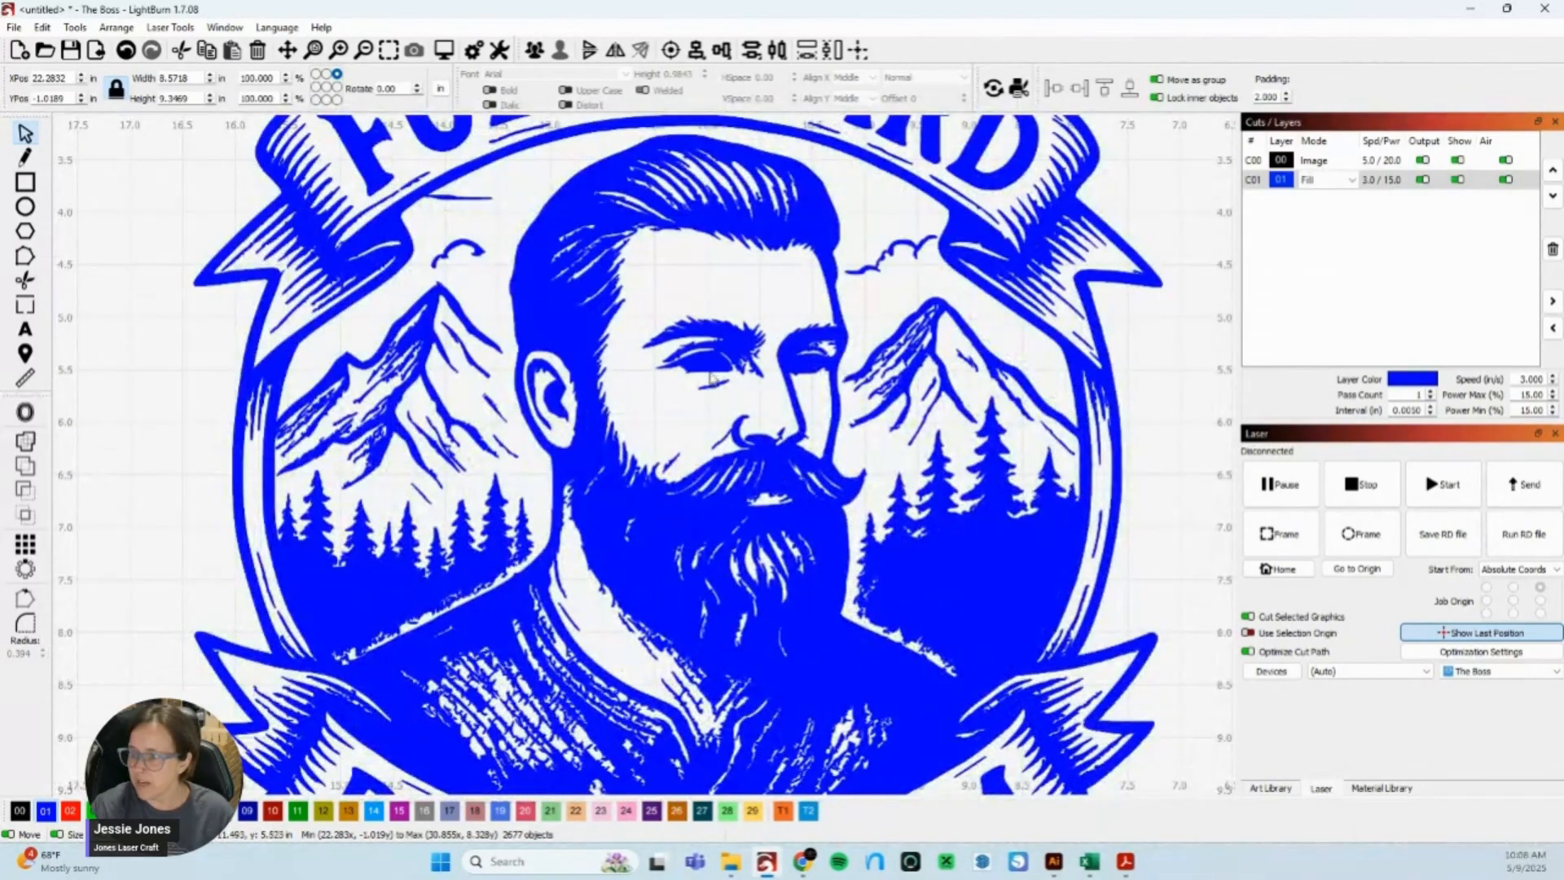
scroll("up", 3)
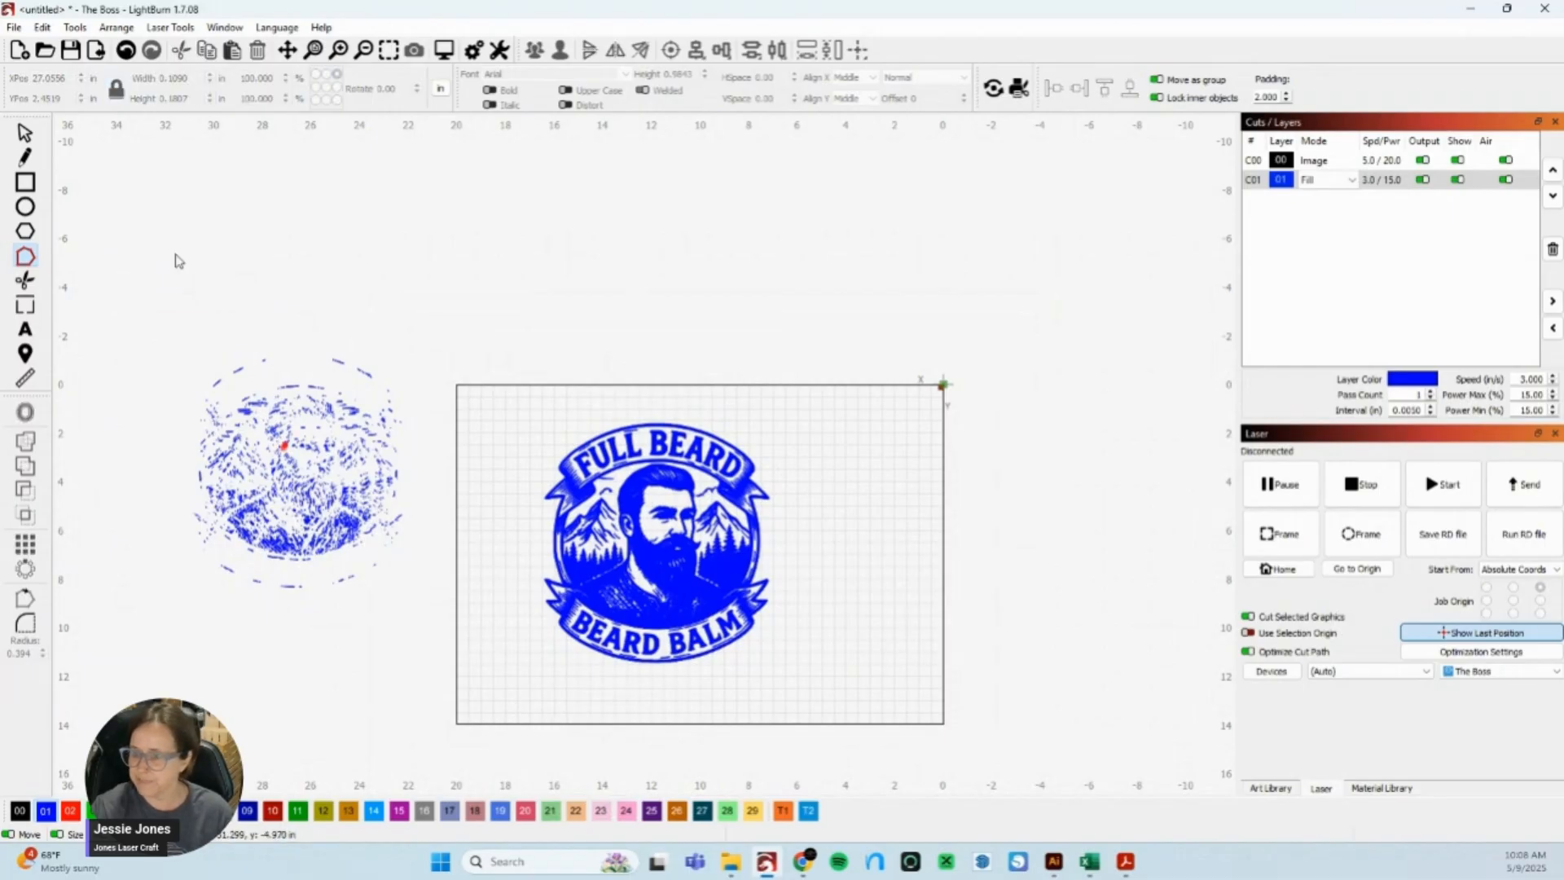
left_click(296, 472)
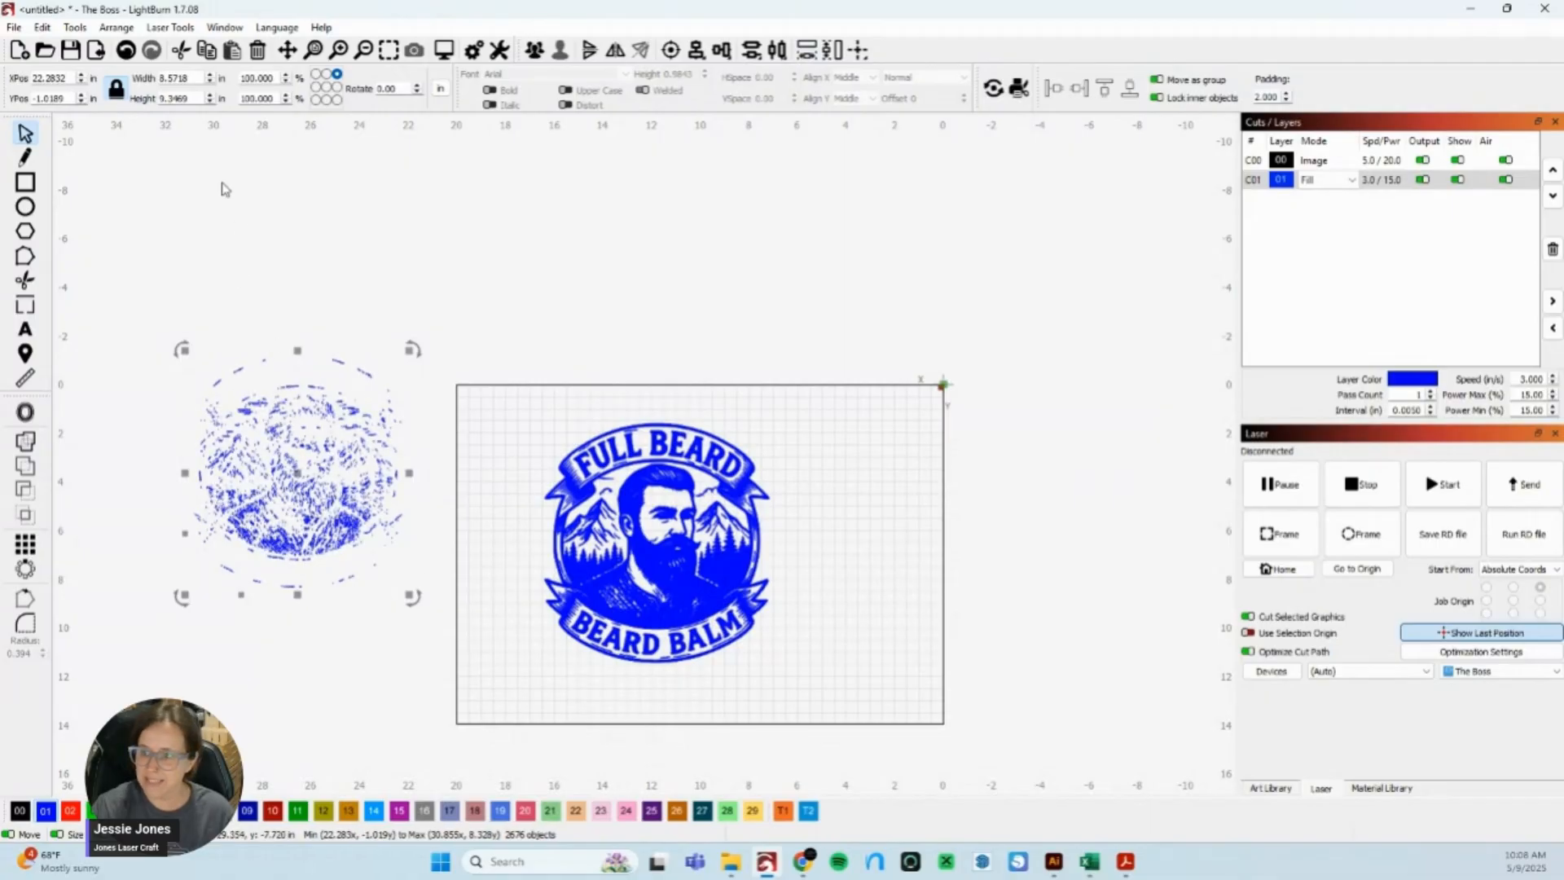
left_click(41, 28)
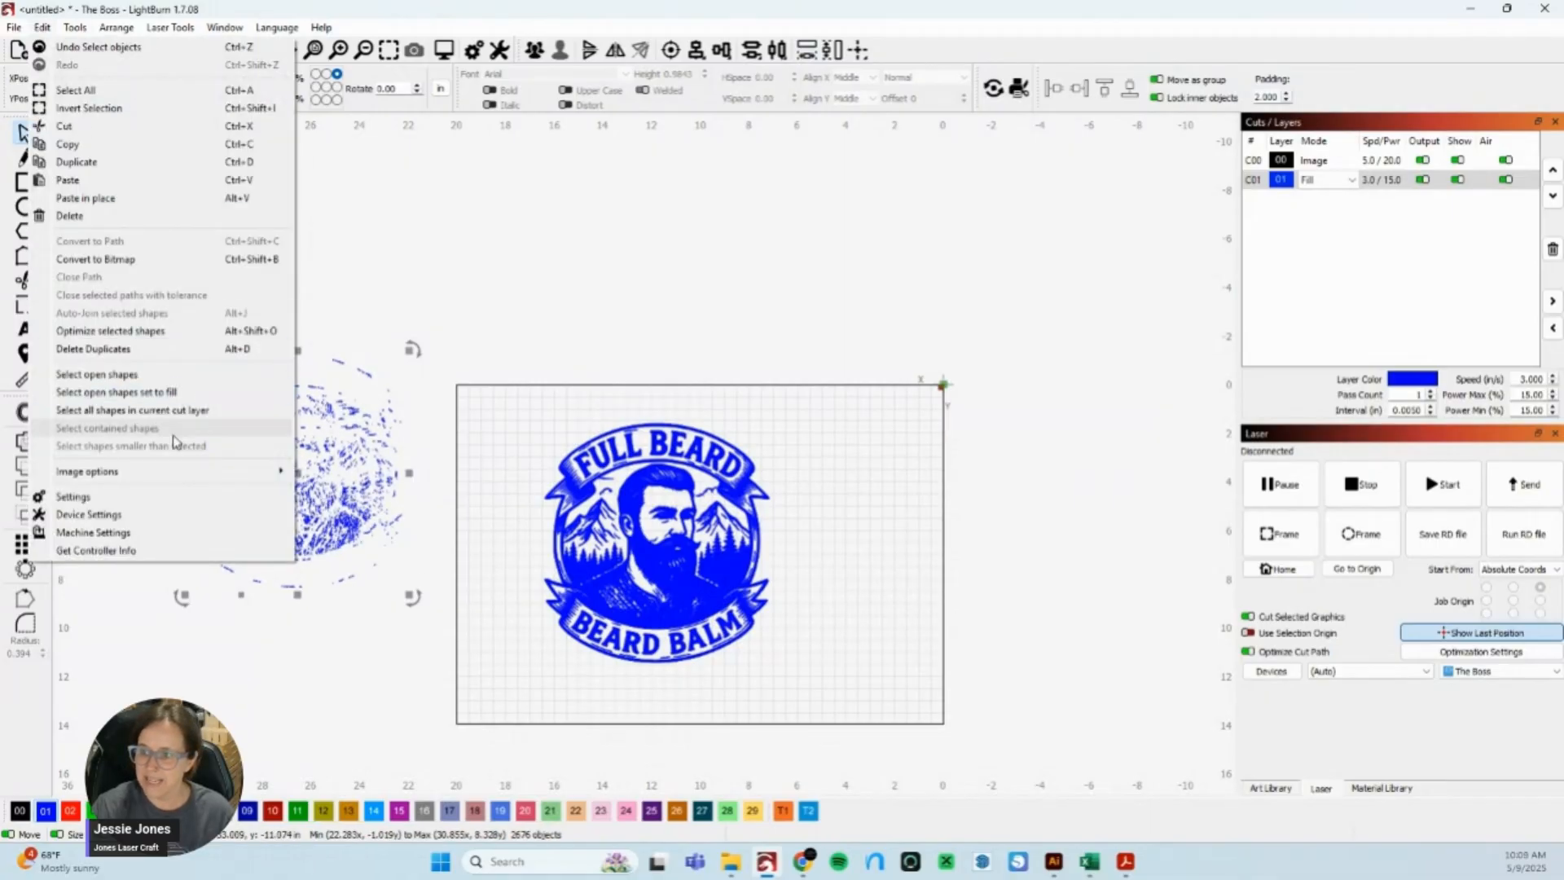
mouse_move(185, 446)
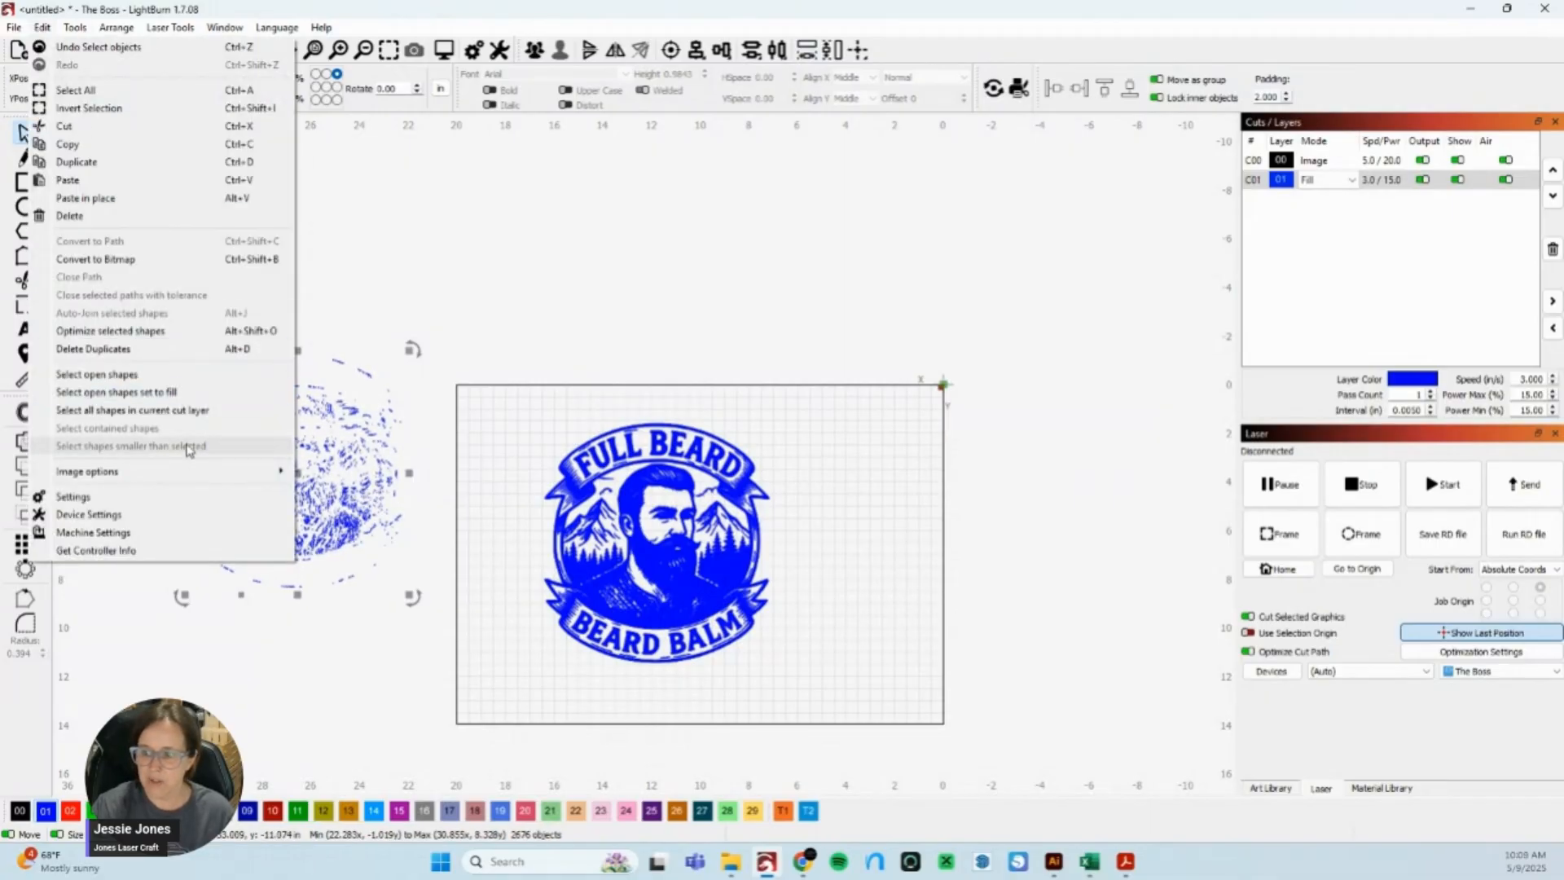
mouse_move(339, 303)
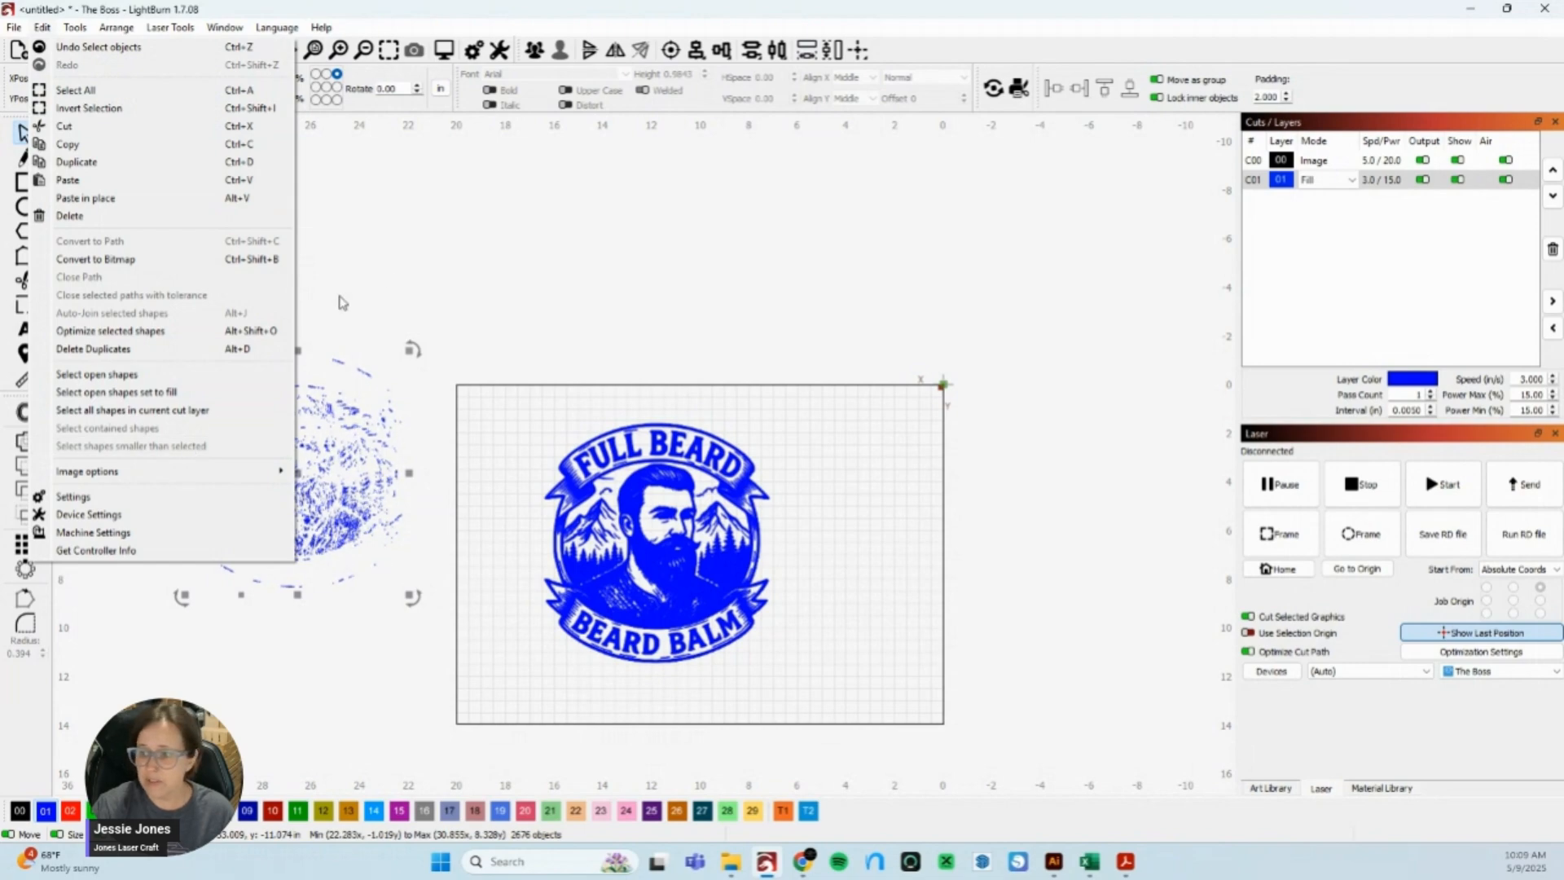
mouse_move(403, 269)
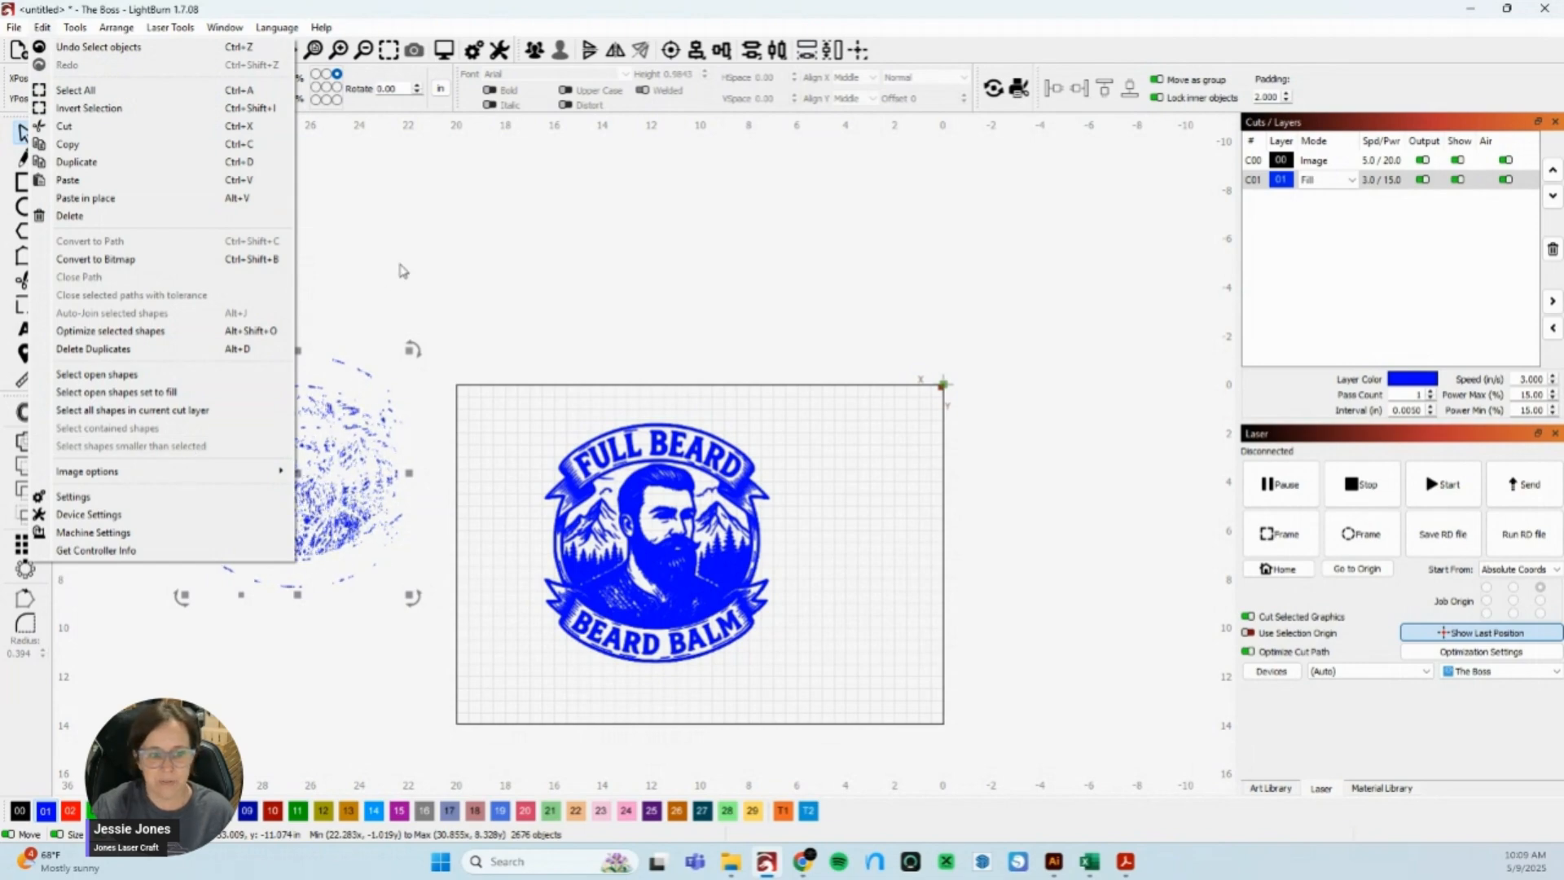